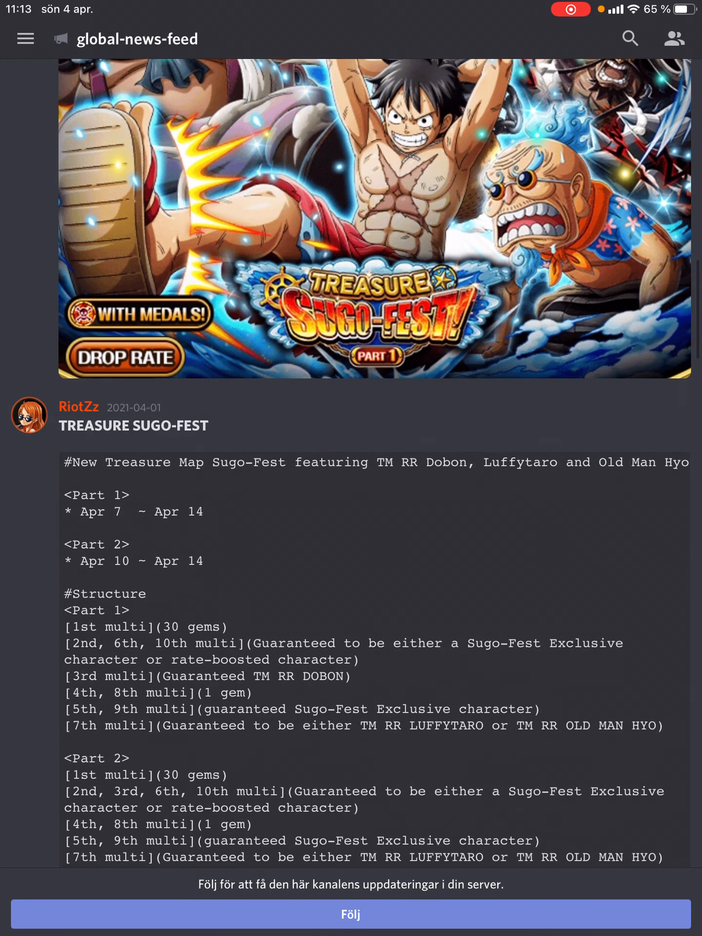
scroll("down", 3)
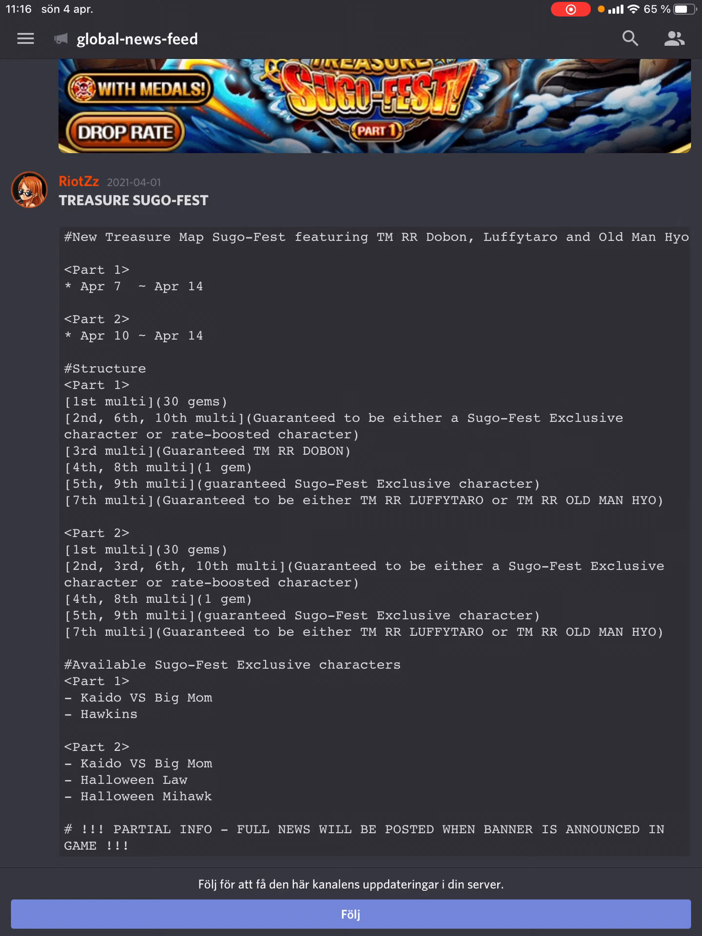
scroll("down", 3)
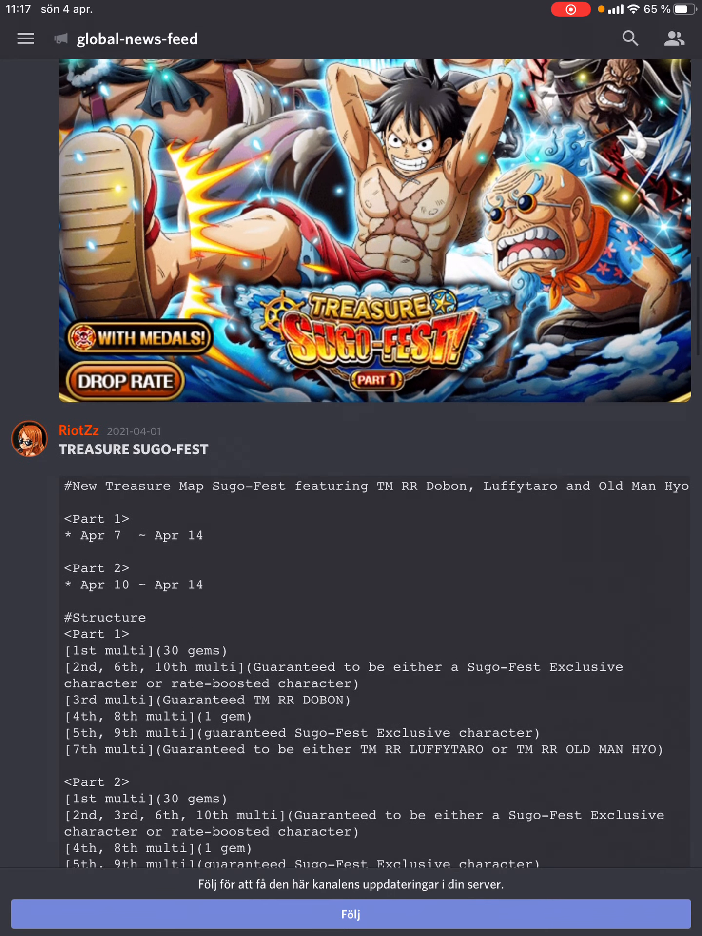
scroll("down", 3)
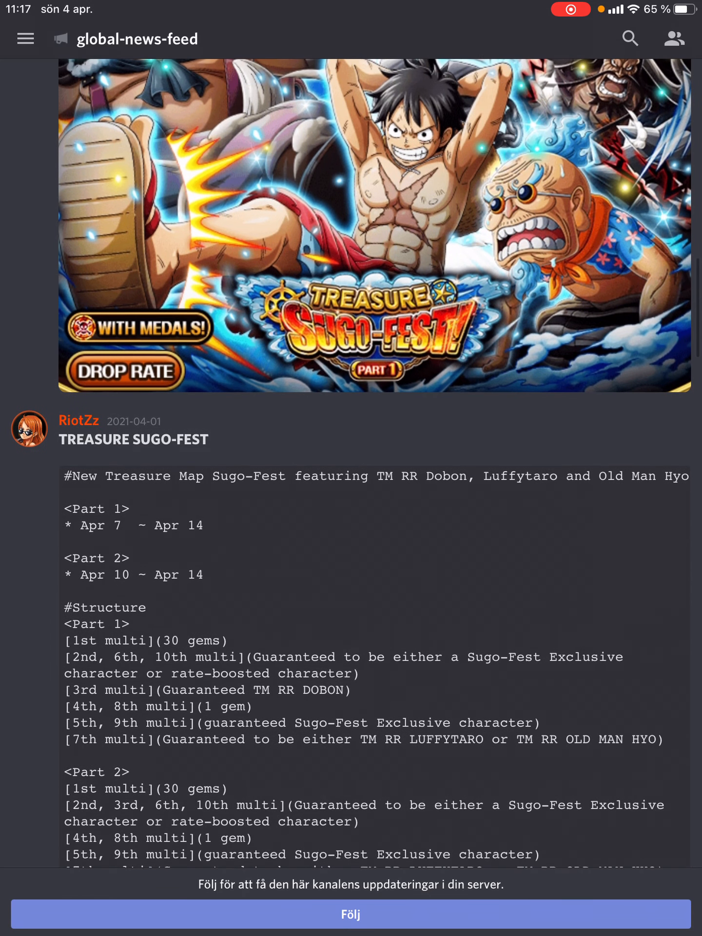
scroll("down", 3)
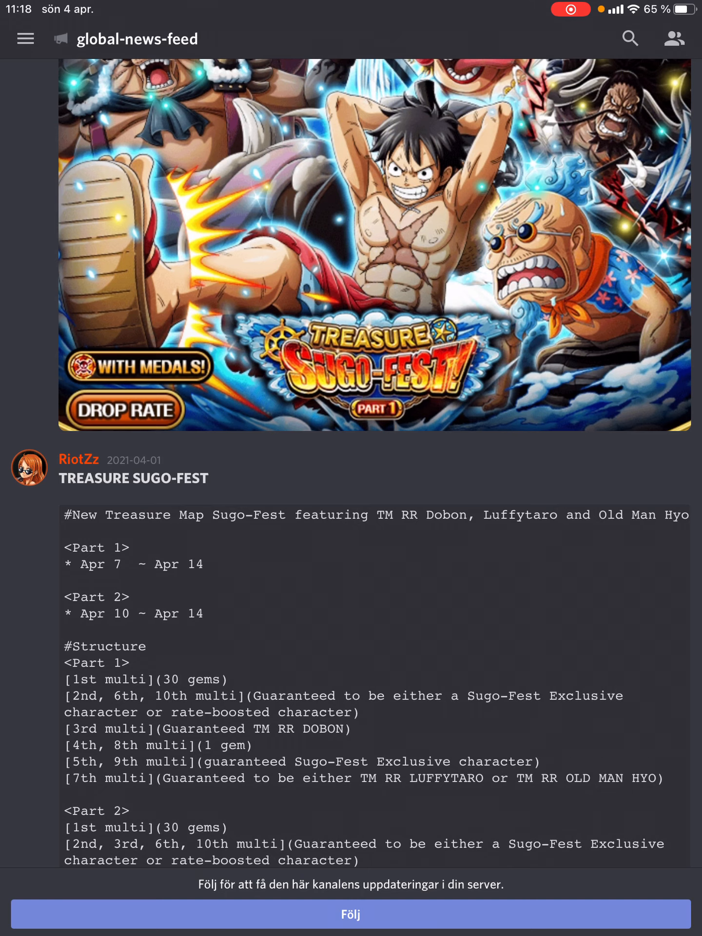
scroll("down", 3)
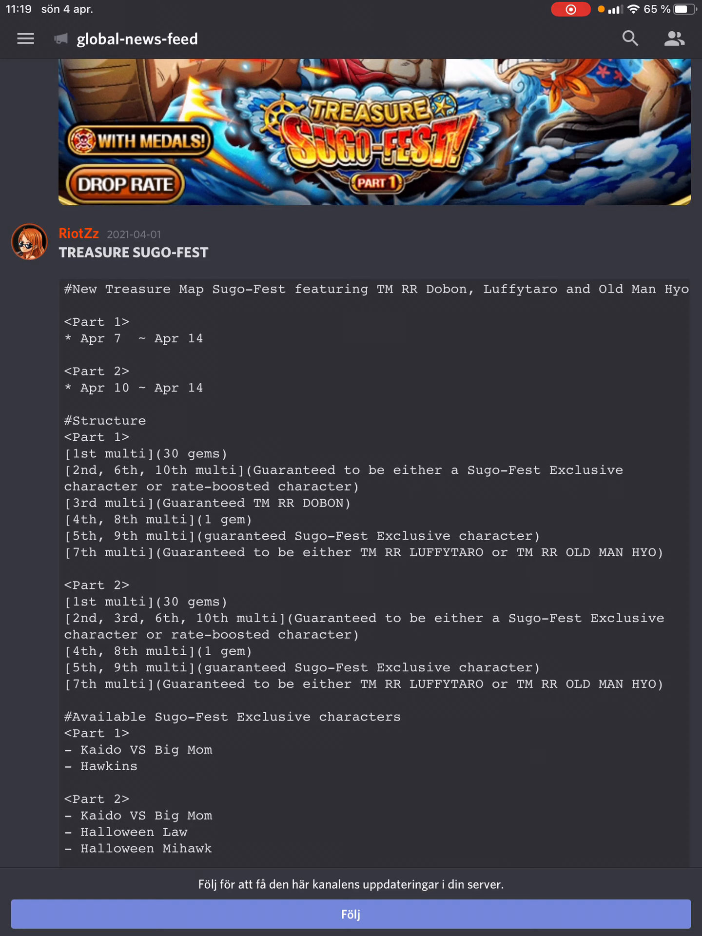
scroll("down", 3)
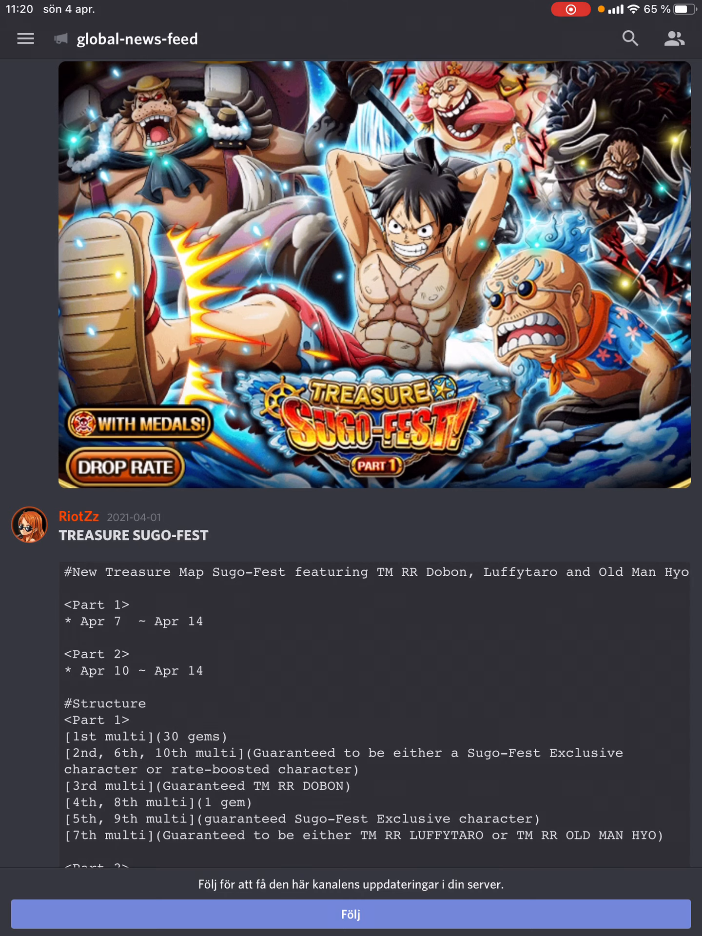
scroll("down", 3)
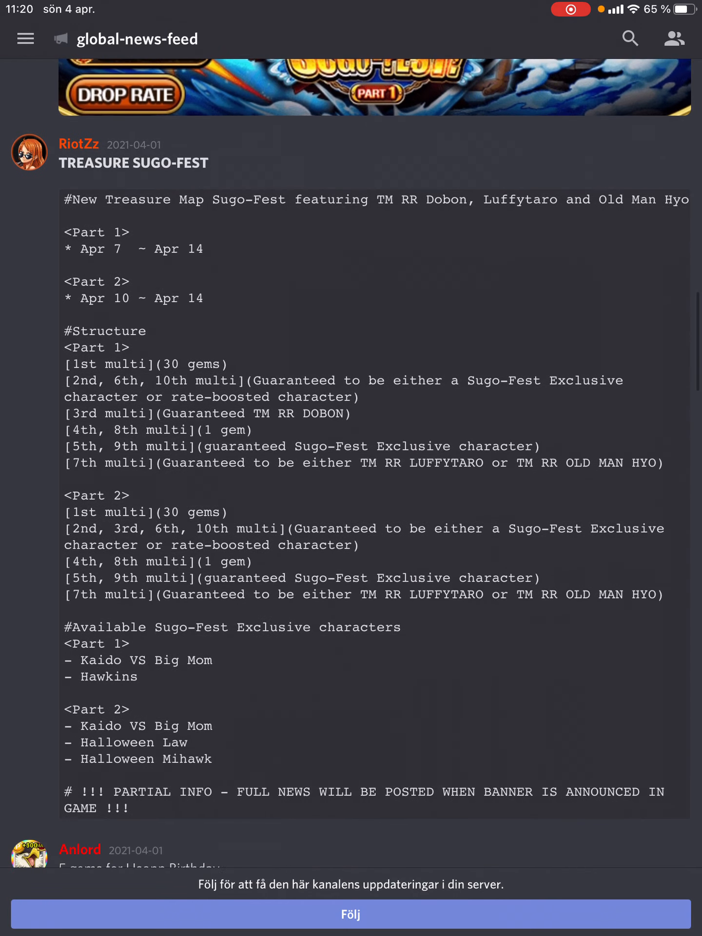
scroll("down", 3)
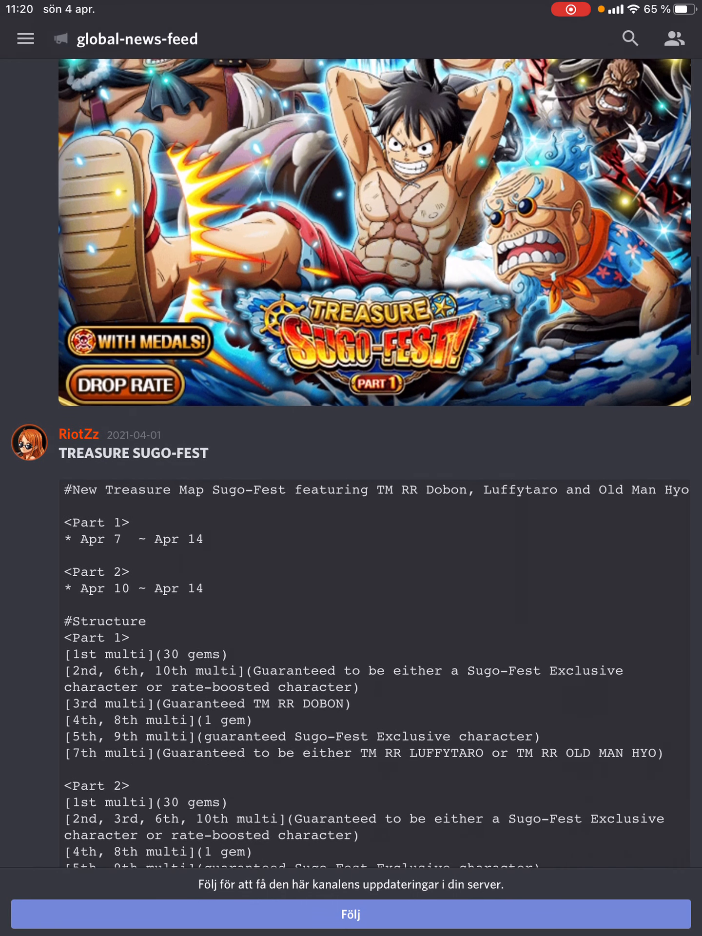